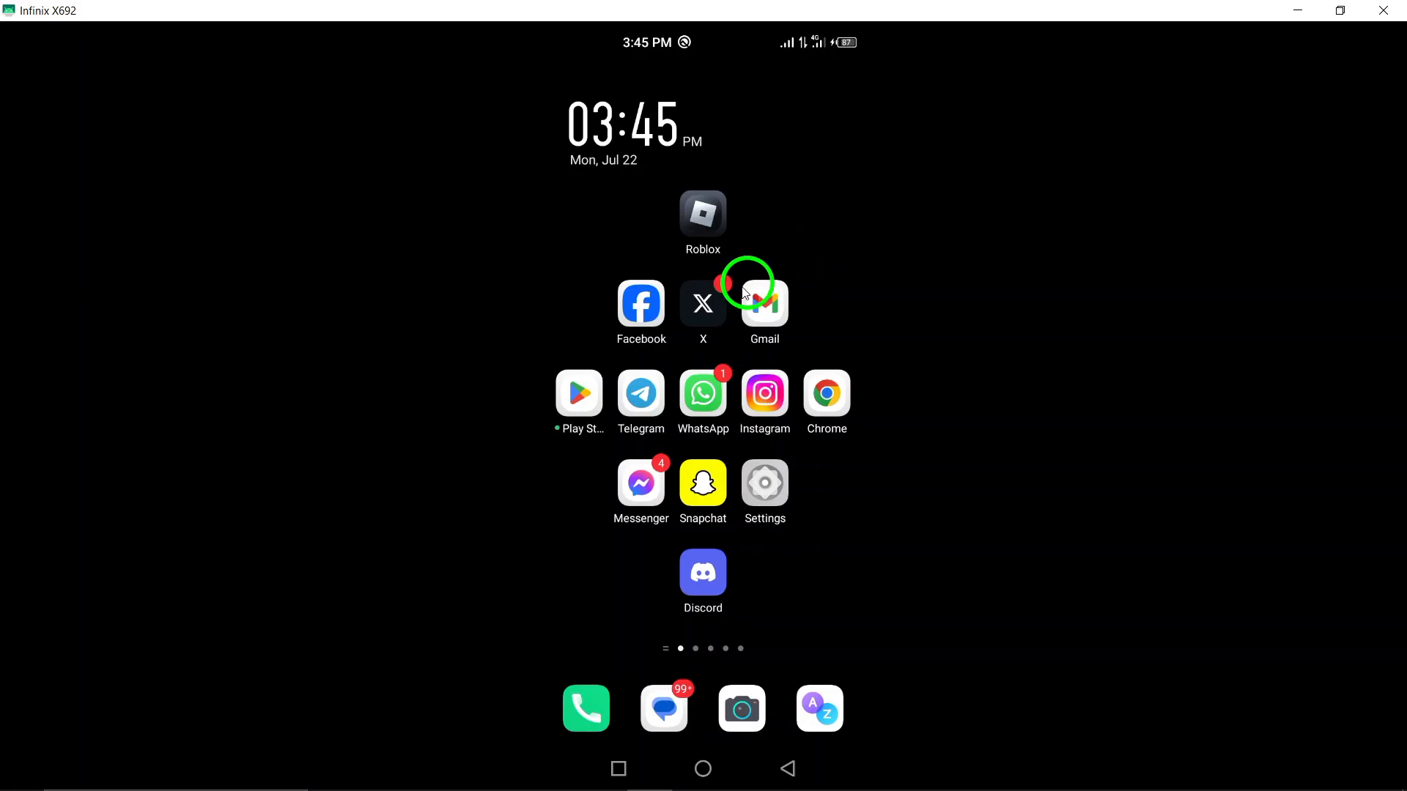
Launch the Google Play Store from the home screen and reach its search field
{"action": "left_click", "coordinate": [579, 393]}
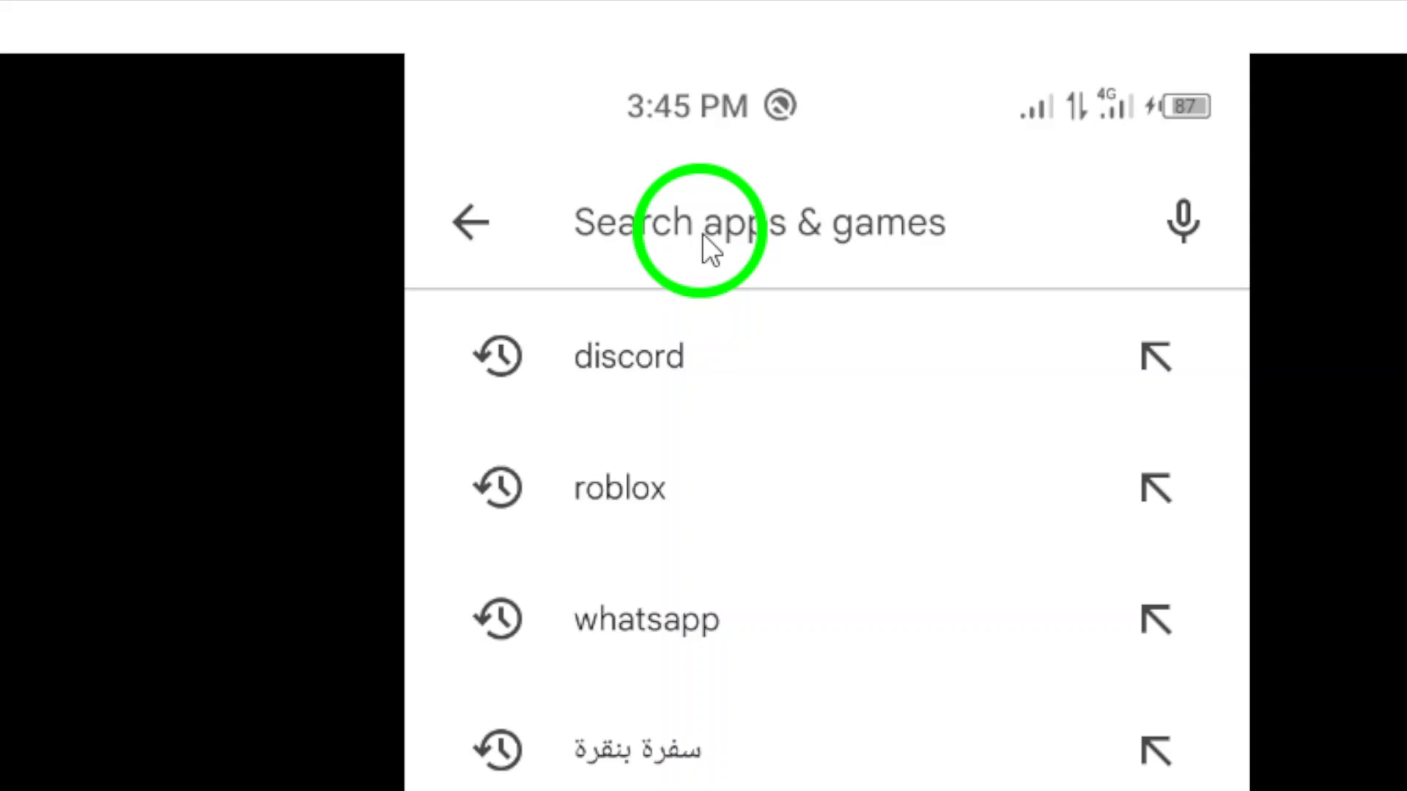
Search the store for 'discord' and reach the Discord - Talk, Play, Hang Out listing
{"action": "left_click", "coordinate": [629, 356]}
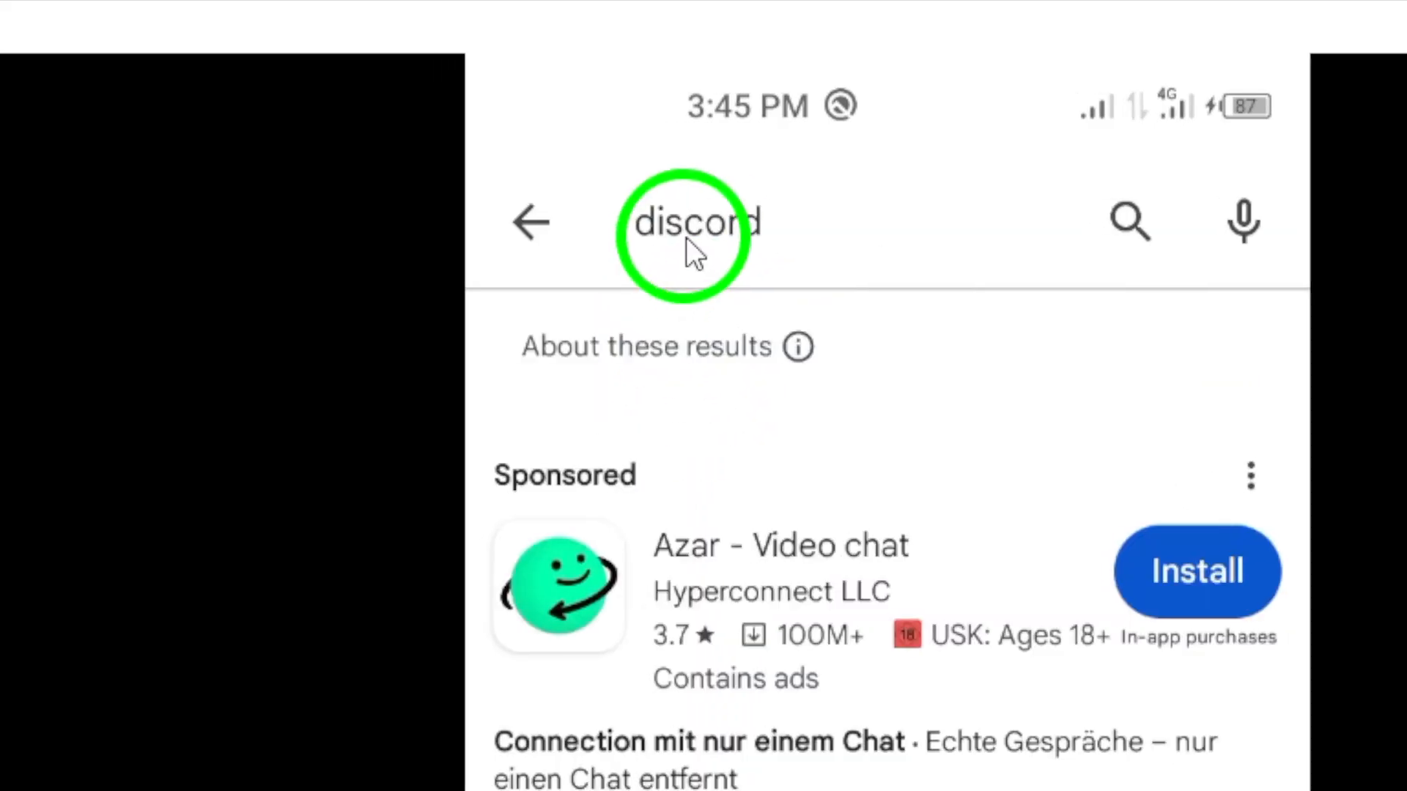
{"action": "scroll", "scroll_direction": "down", "scroll_amount": 3}
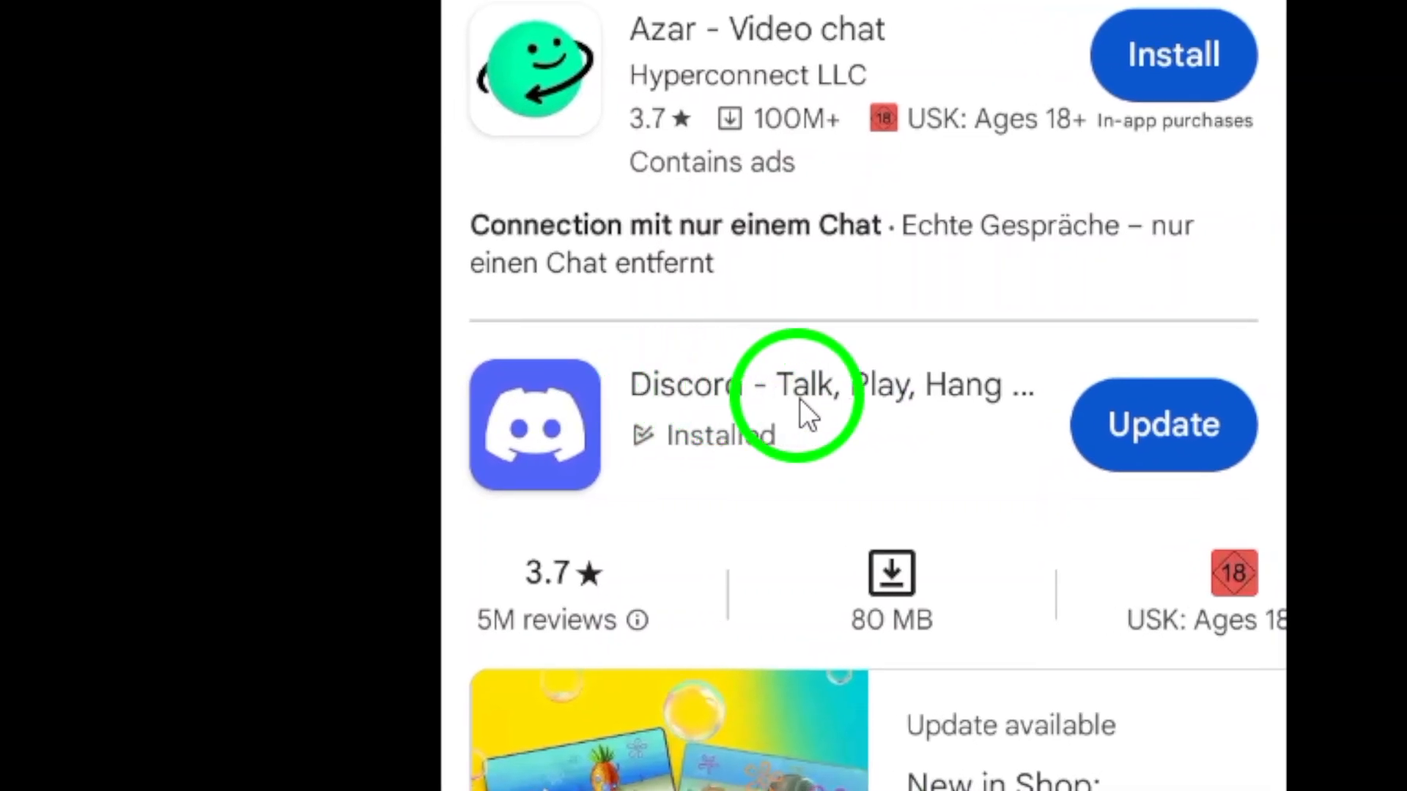
{"action": "scroll", "scroll_direction": "down", "scroll_amount": 3}
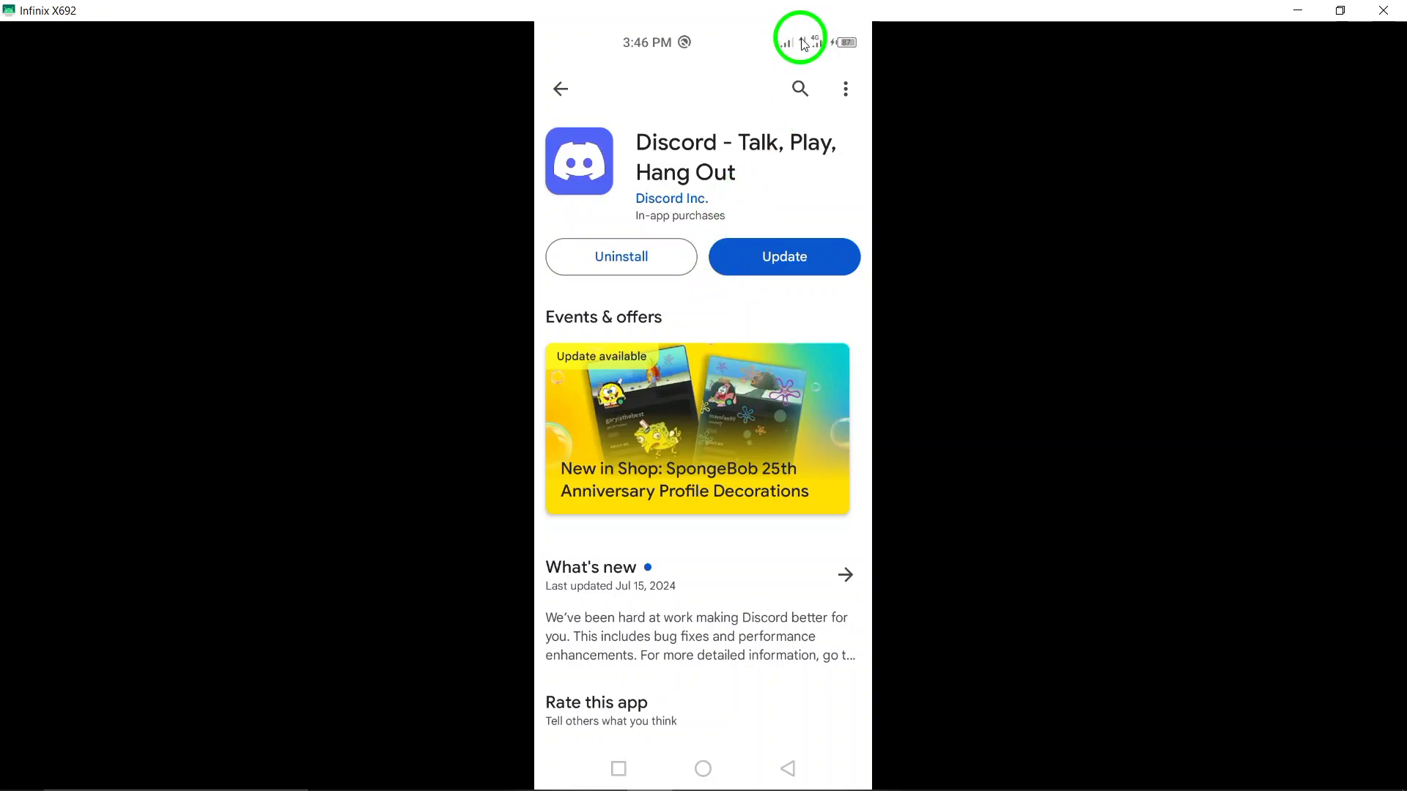
{"action": "mouse_move", "coordinate": [702, 757]}
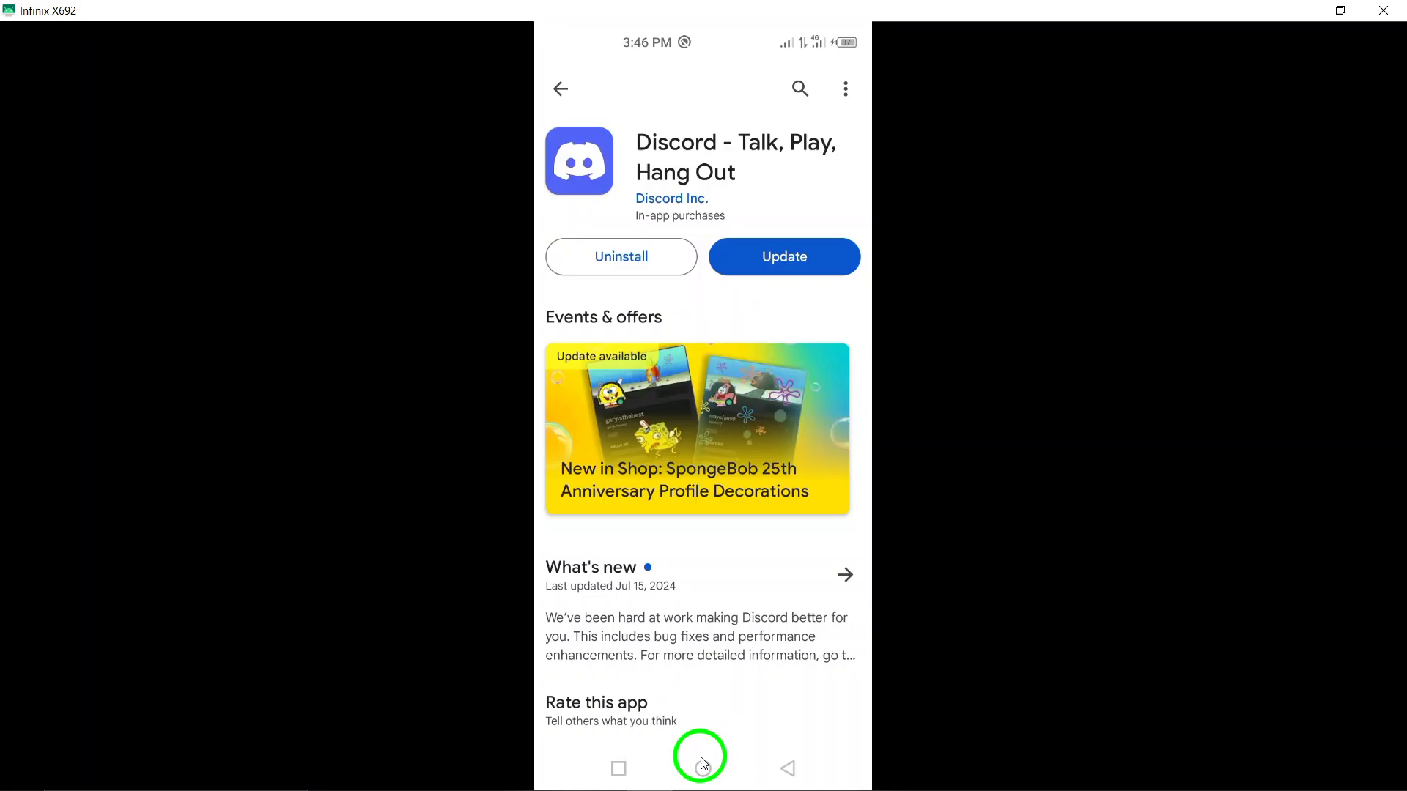
Leave the Discord store page via the Android Home navigation button
{"action": "left_click", "coordinate": [704, 769]}
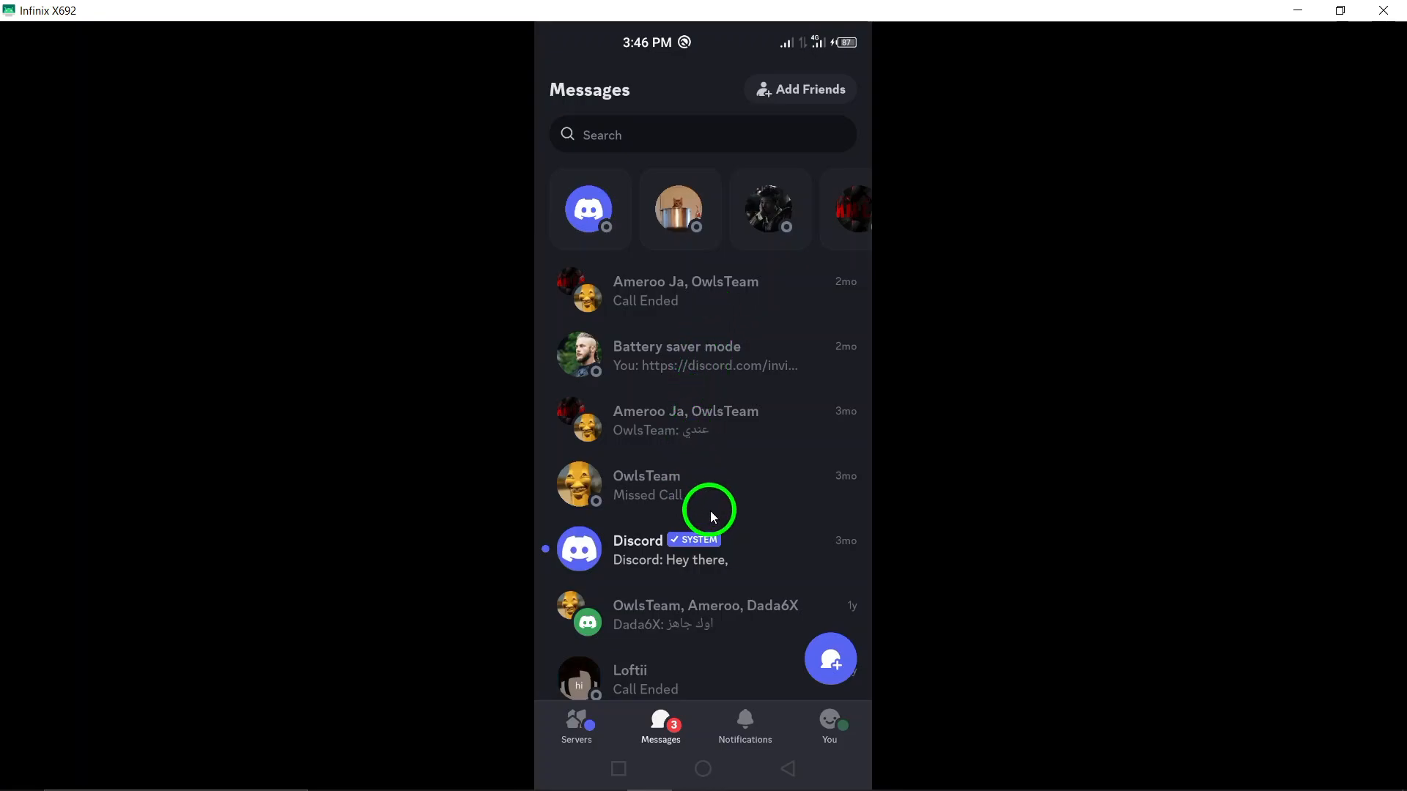
{"action": "mouse_move", "coordinate": [702, 571]}
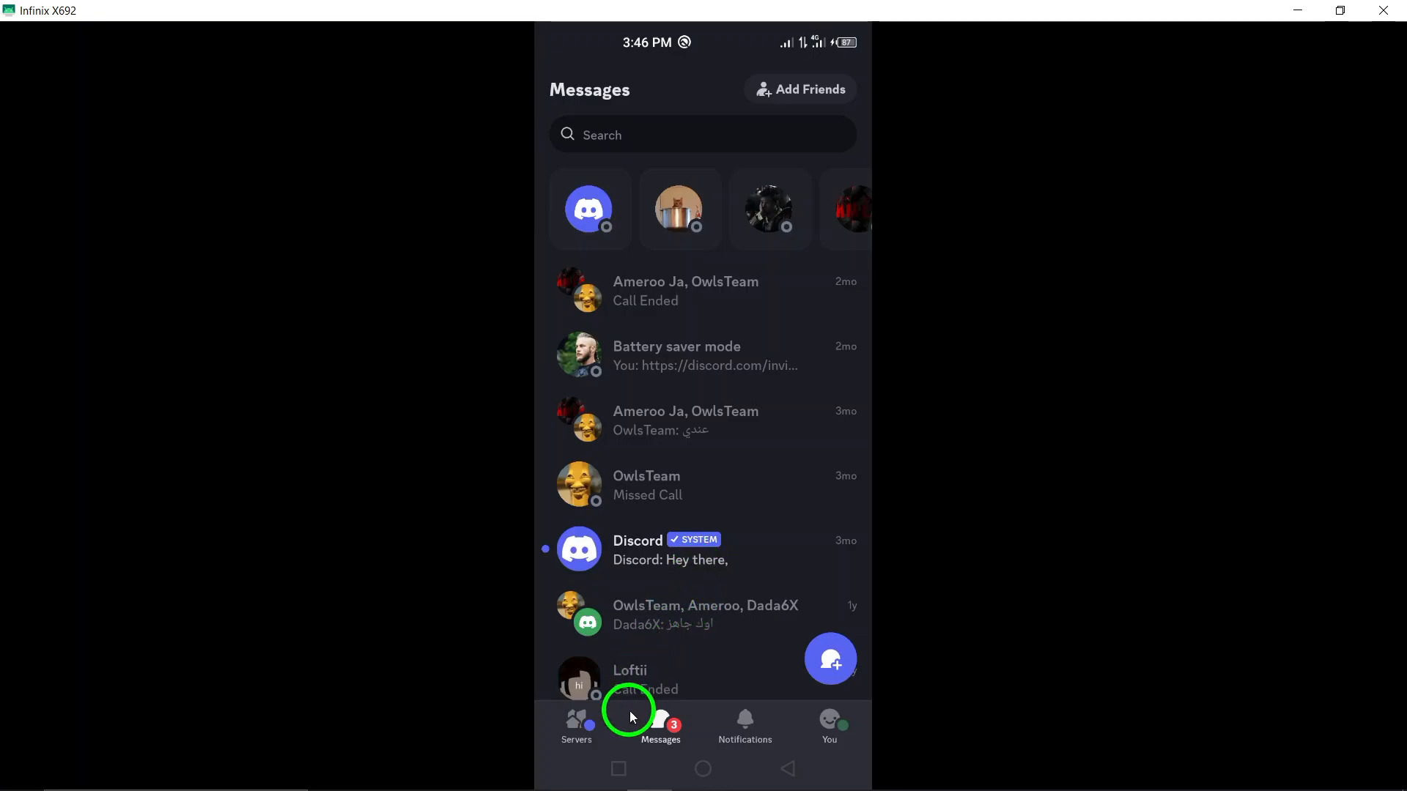
{"action": "mouse_move", "coordinate": [697, 723]}
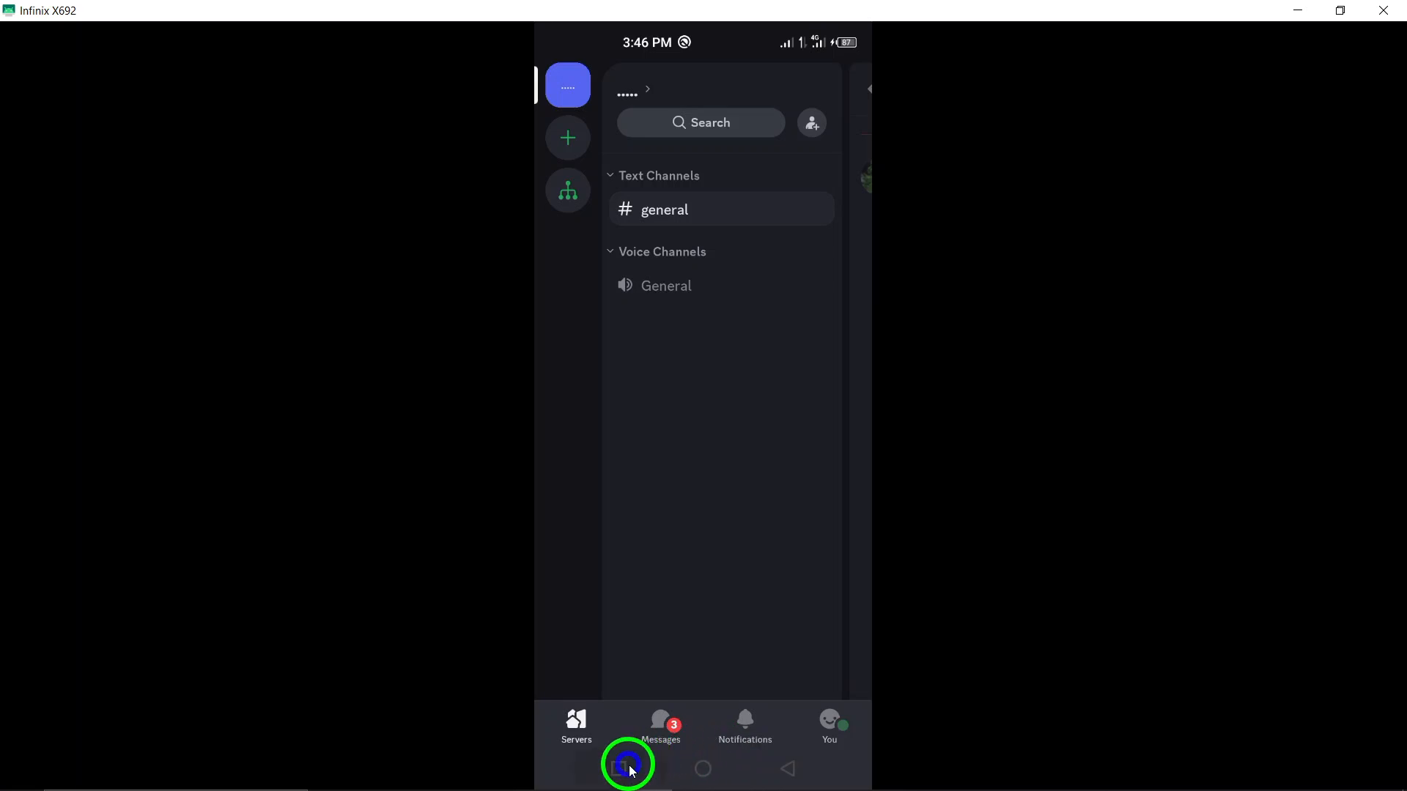
Show the recent-apps overview with the Play Store's Discord page among running apps
{"action": "left_click", "coordinate": [629, 768]}
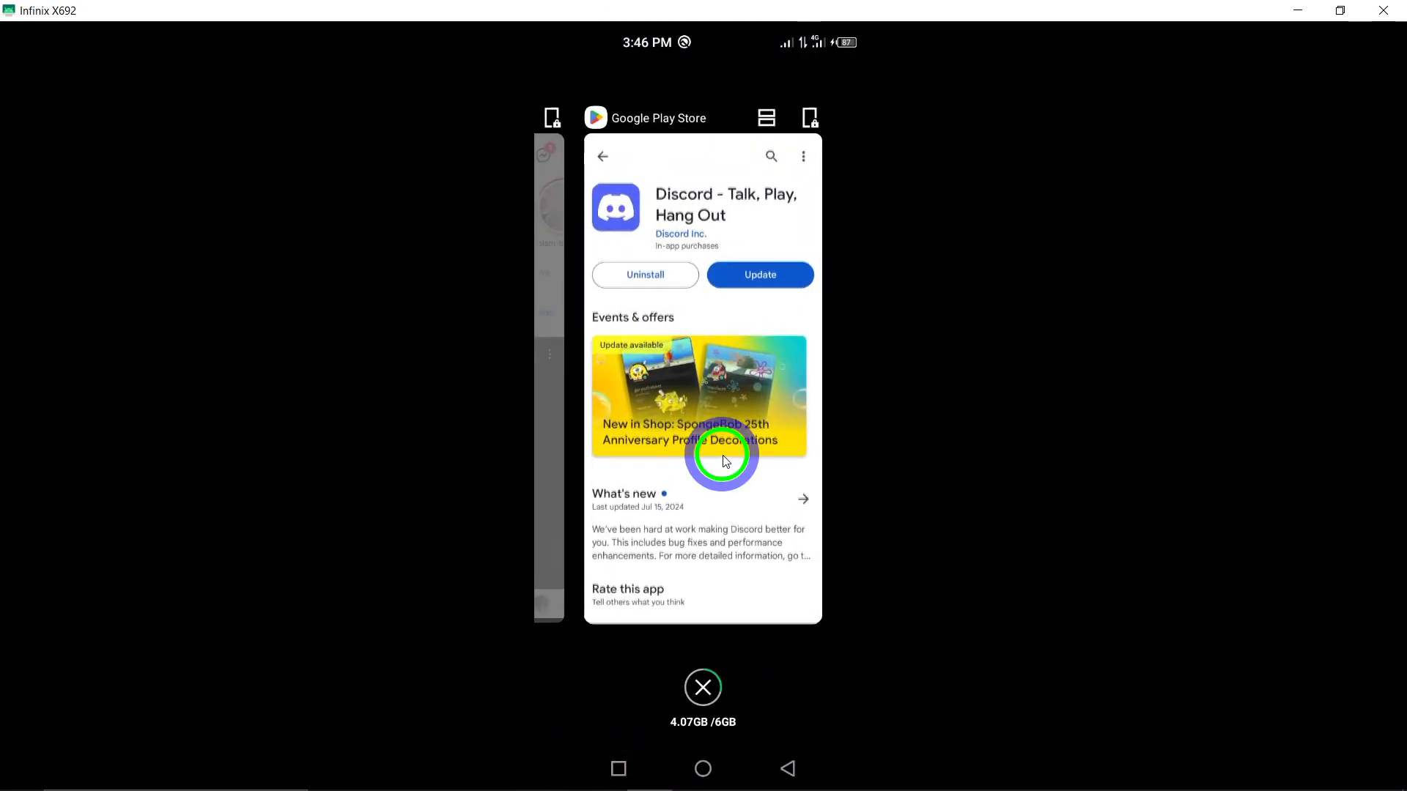